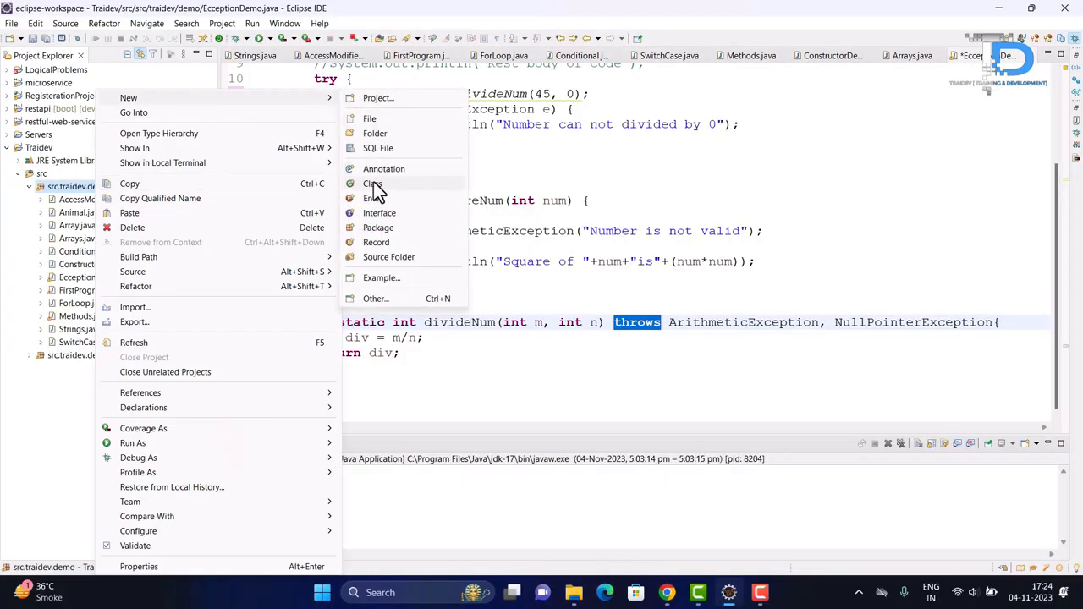
- Create the public InheritanceDemo class with a main method in src.traidev.demo
{"action": "left_click", "coordinate": [370, 183]}
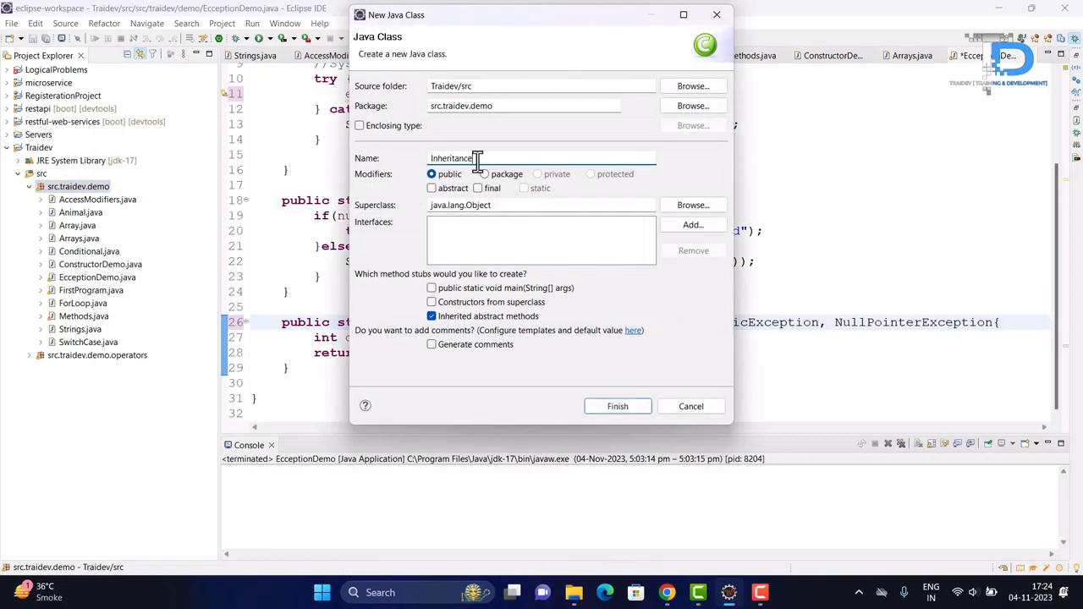
{"action": "type", "text": "Demo"}
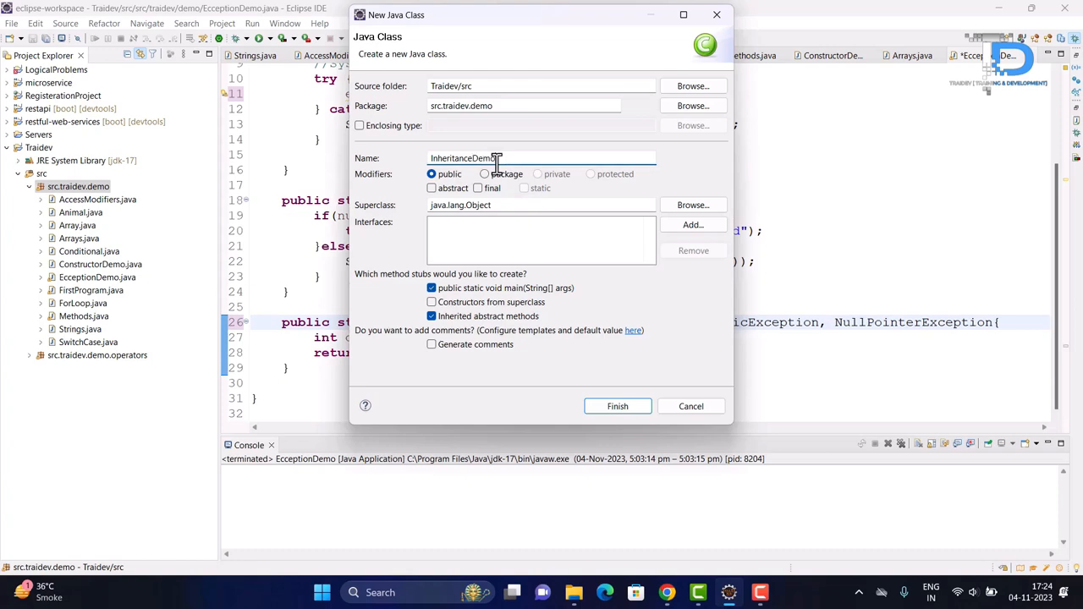
{"action": "left_click", "coordinate": [617, 406]}
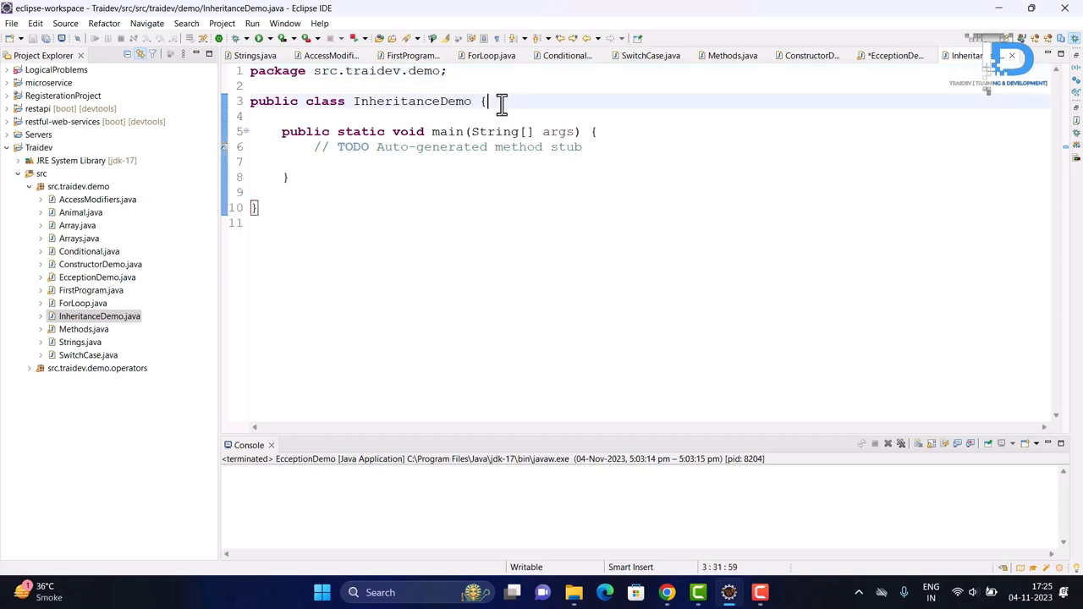
{"action": "mouse_move", "coordinate": [404, 101]}
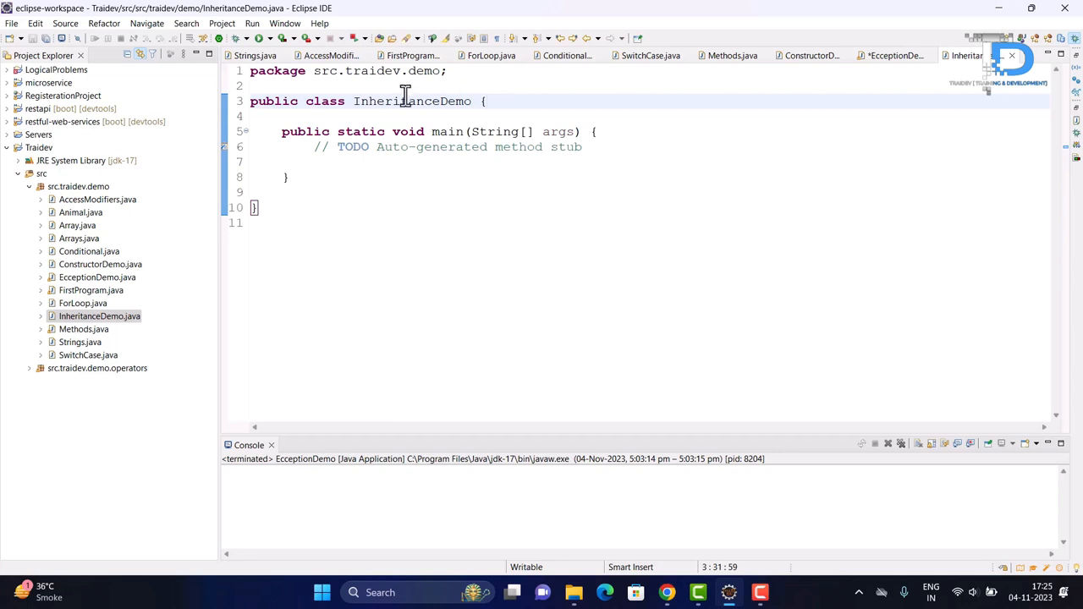
- Write class Data{ double amount = 40000.41; } above the InheritanceDemo class
{"action": "type", "text": "c"}
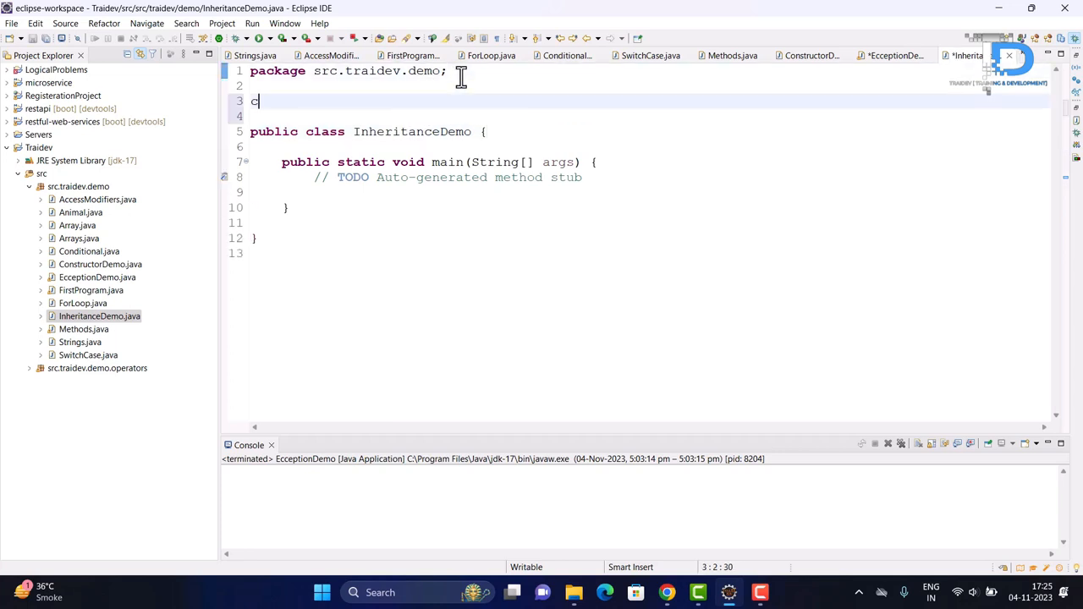
{"action": "type", "text": "lass"}
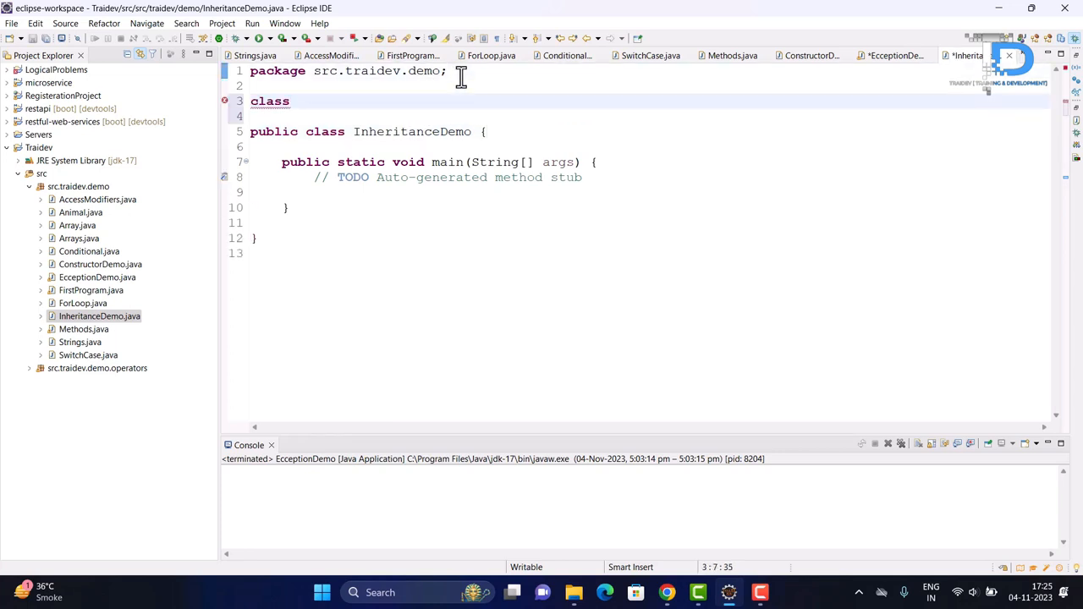
{"action": "type", "text": "Data{"}
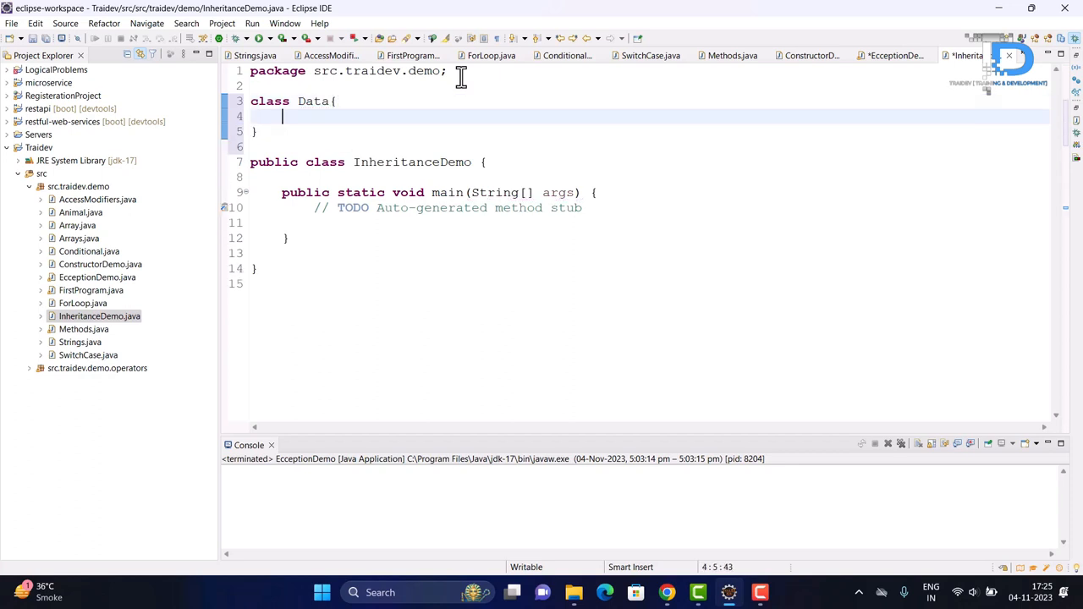
{"action": "type", "text": "dou"}
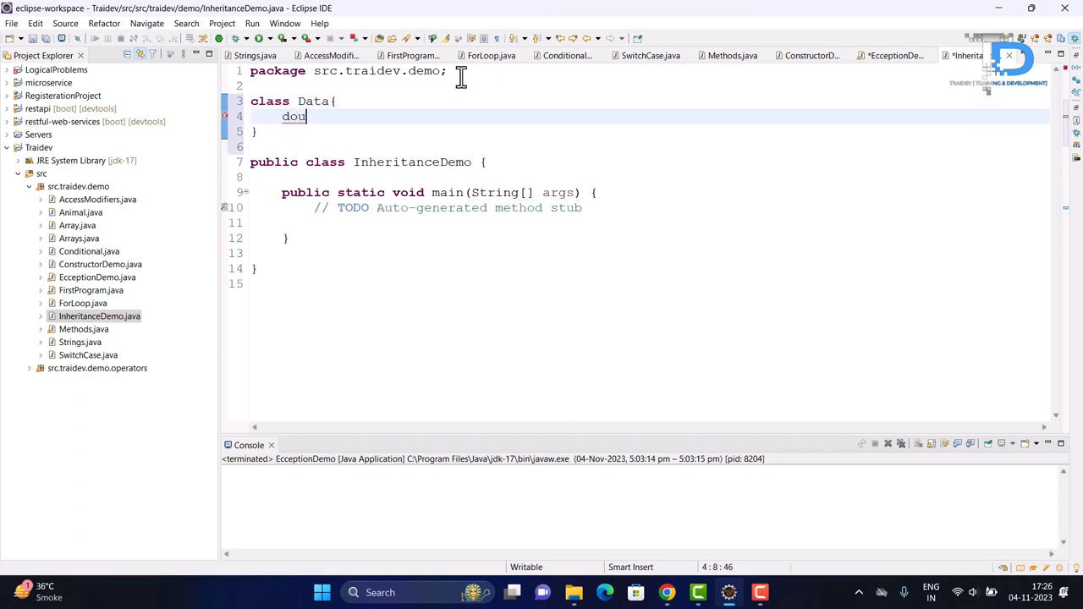
{"action": "type", "text": "ble amount"}
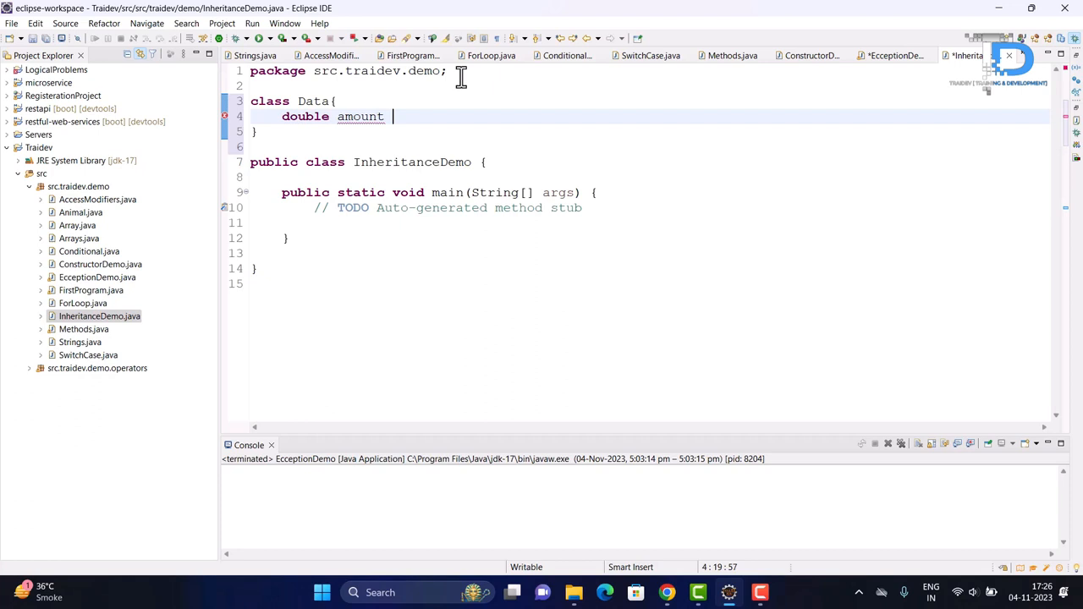
{"action": "type", "text": "= 4000"}
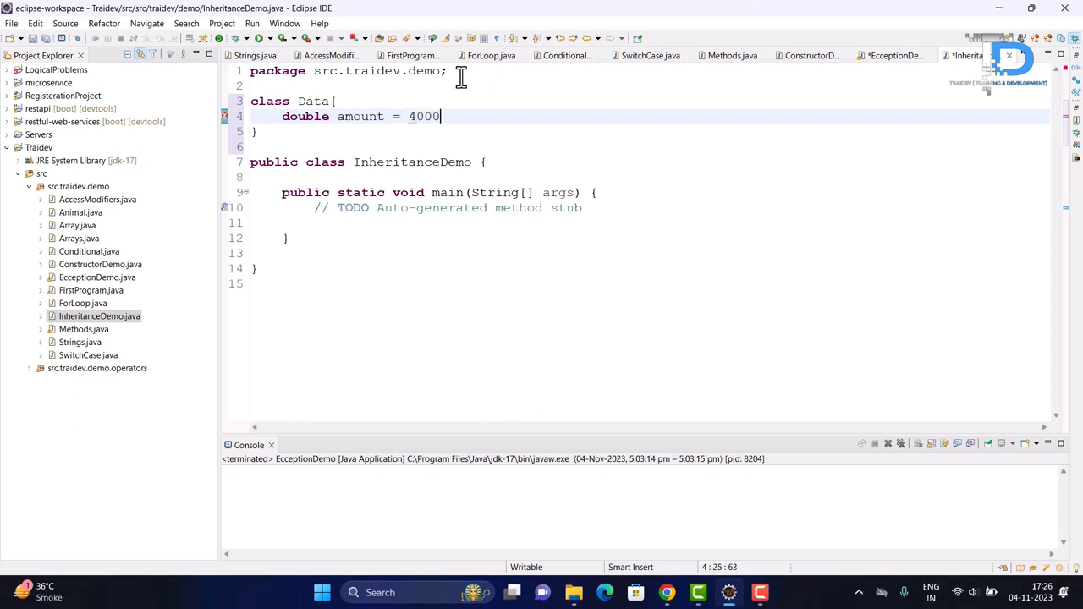
{"action": "type", "text": ".41;"}
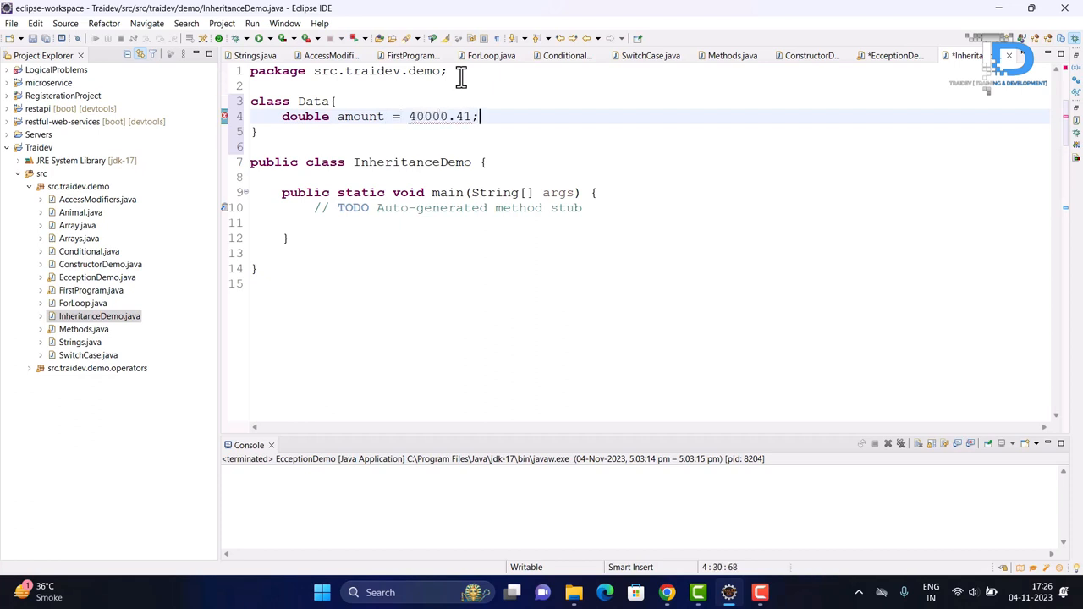
{"action": "double_click", "coordinate": [313, 101]}
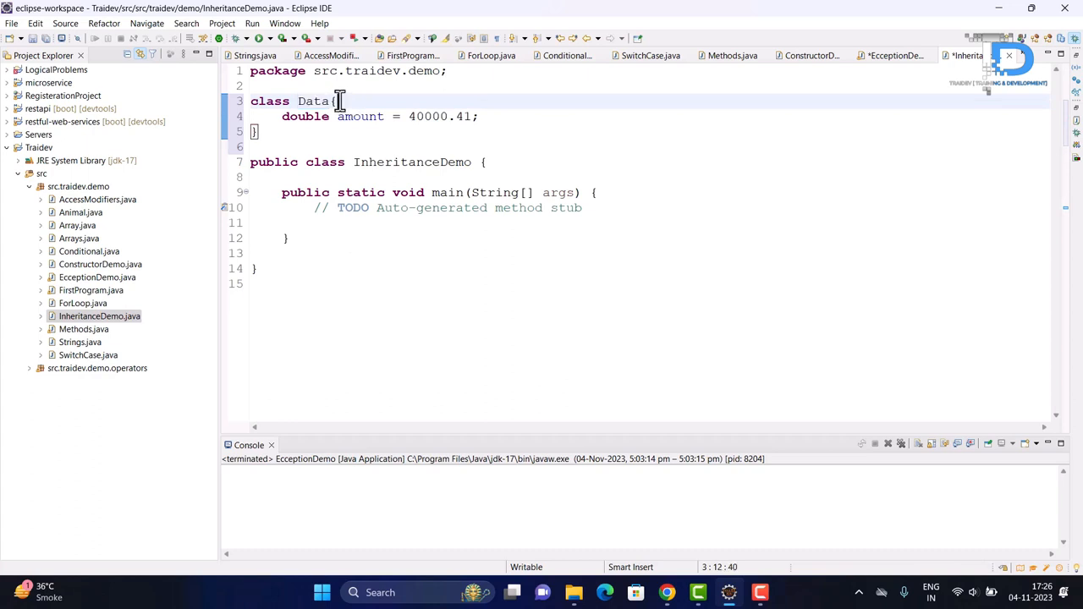
- Add 'extends Data' to the InheritanceDemo declaration and delete main's TODO comment
{"action": "double_click", "coordinate": [313, 101]}
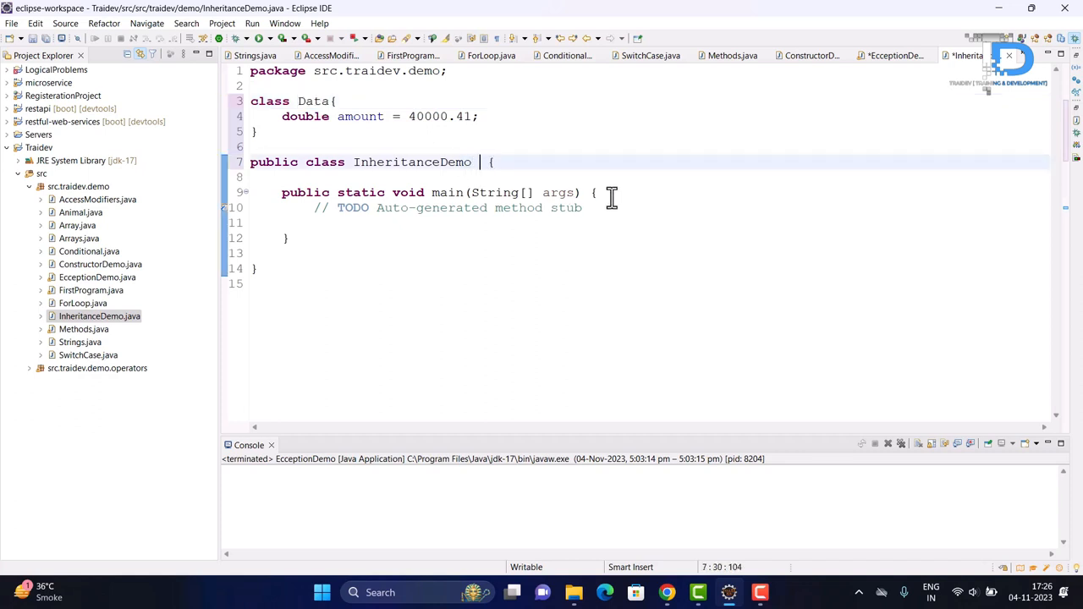
{"action": "type", "text": "extends"}
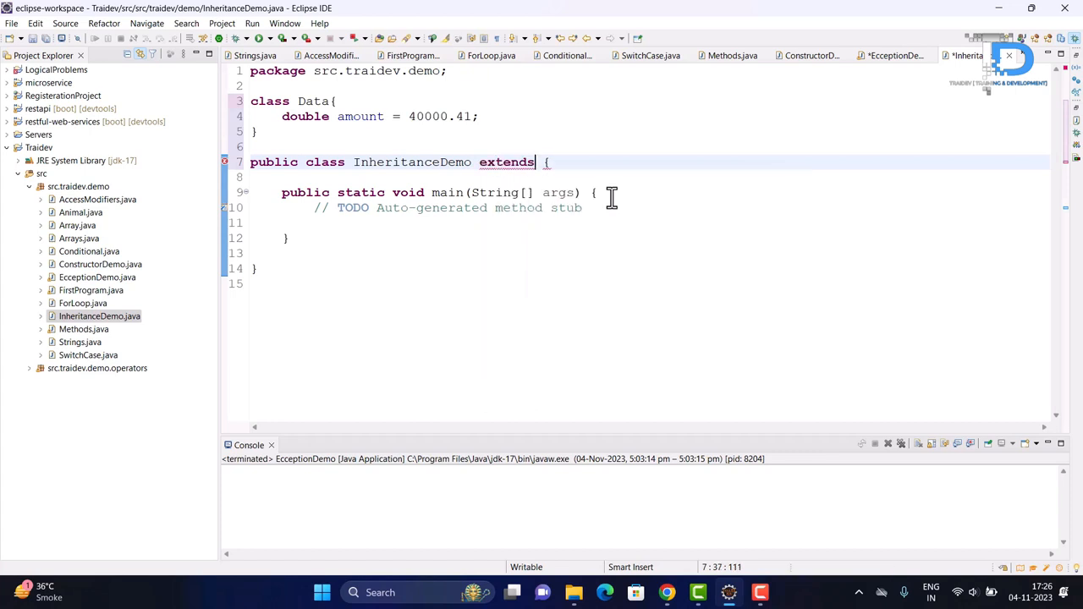
{"action": "type", "text": "Data"}
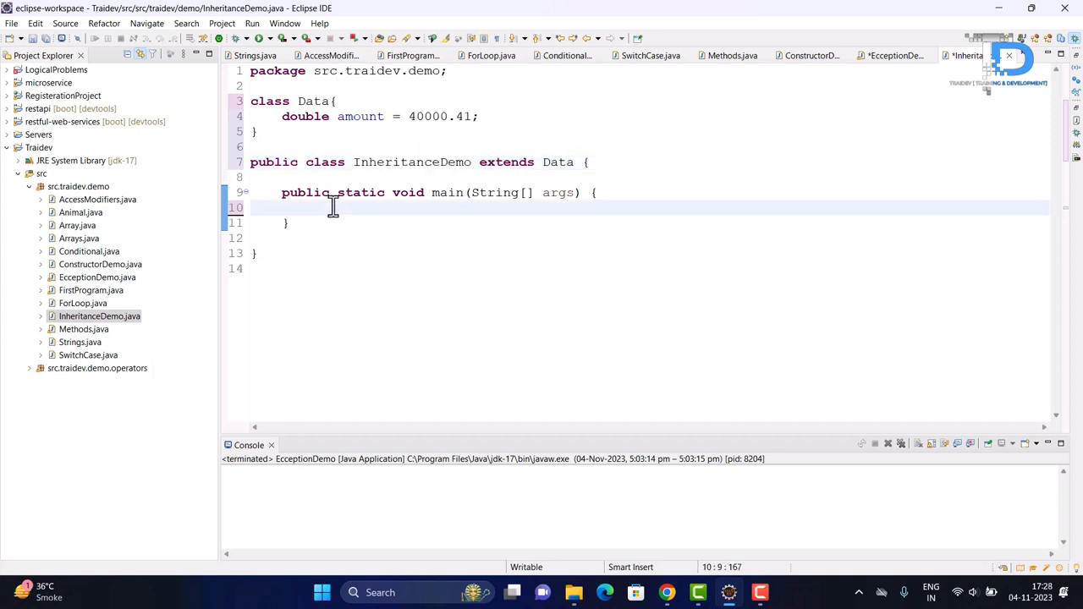
- In main, create InheritanceDemo demo and print demo.amount with System.out.println
{"action": "left_click", "coordinate": [317, 207]}
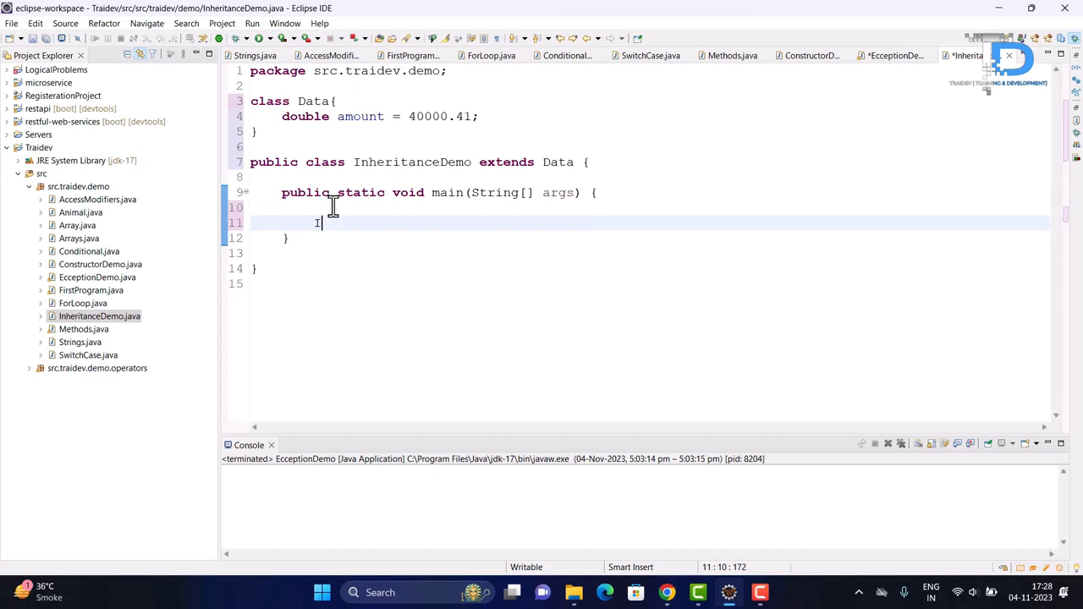
{"action": "type", "text": "InheritanceDemo"}
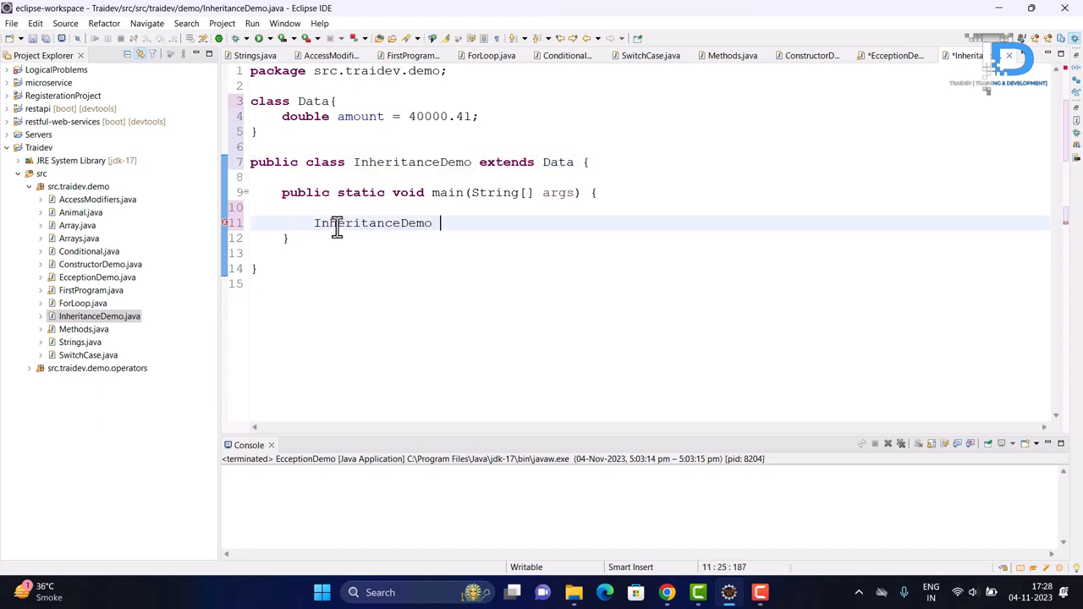
{"action": "type", "text": "demo ="}
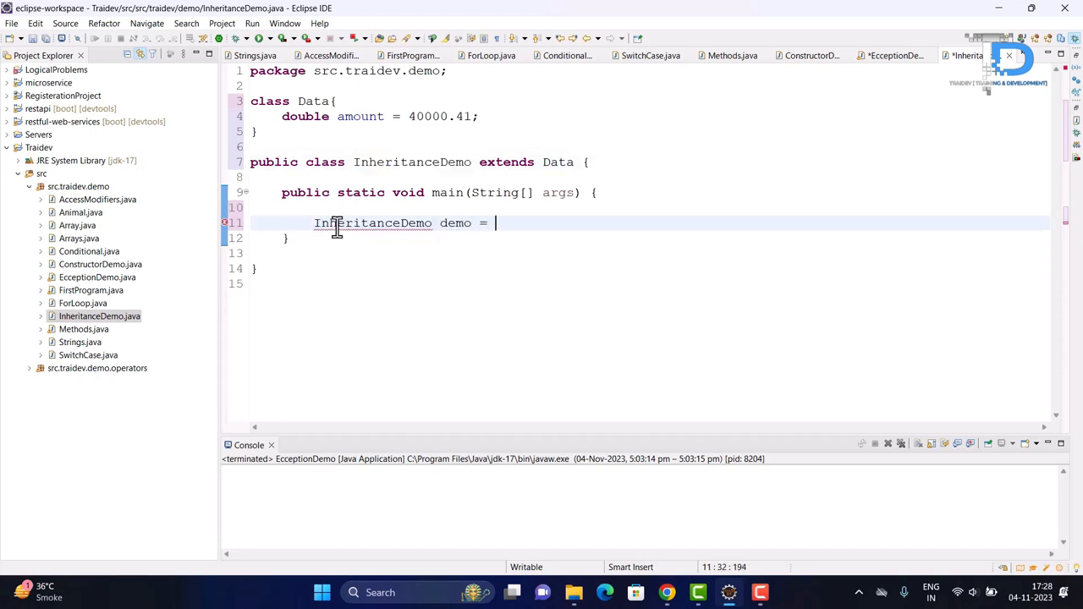
{"action": "type", "text": "new InheritanceDemo();"}
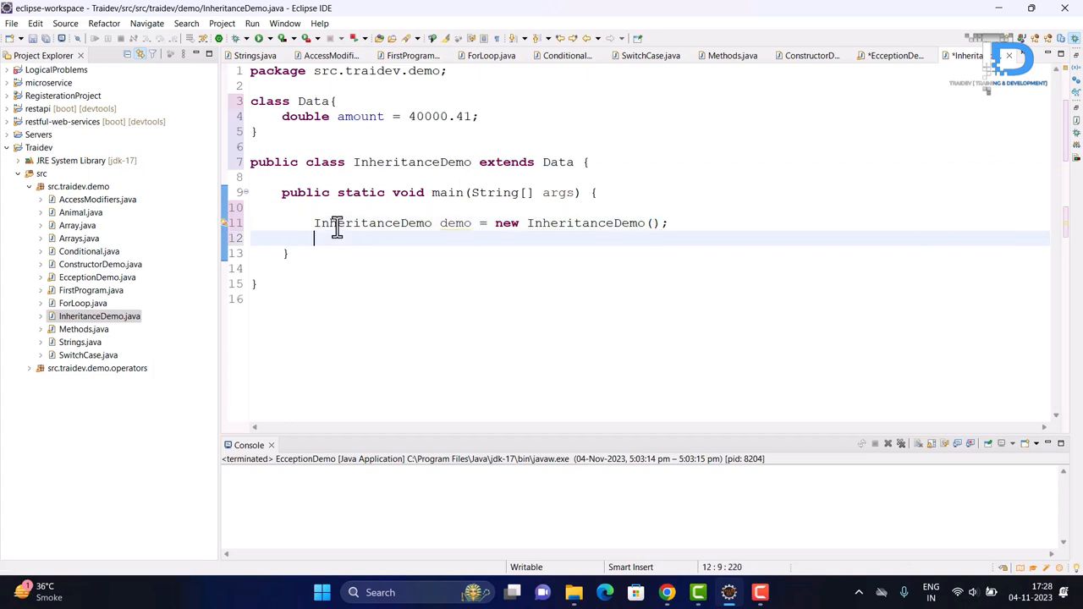
{"action": "type", "text": "Syso"}
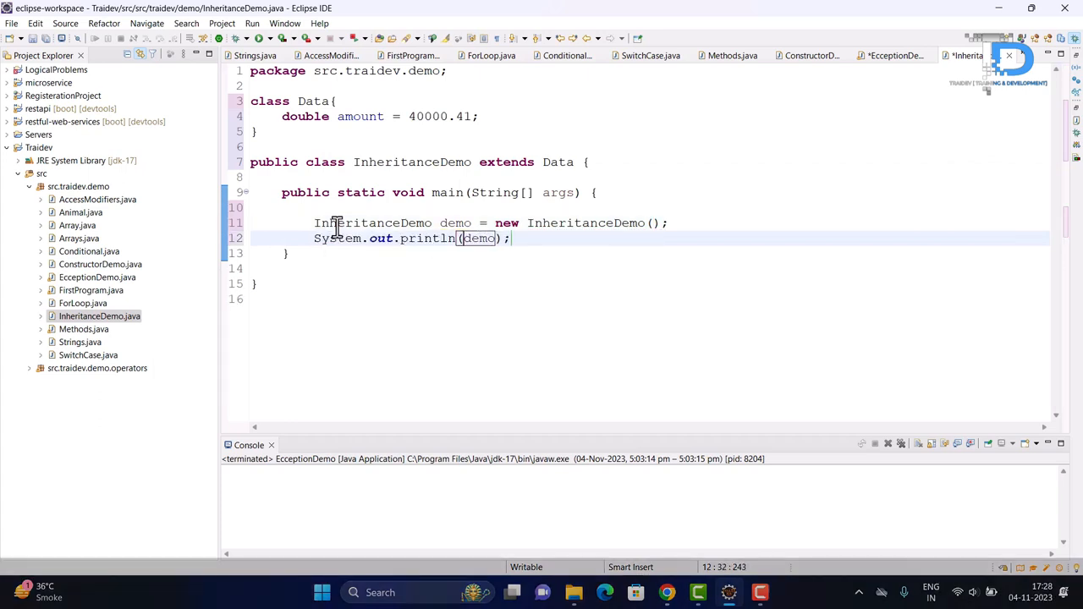
{"action": "type", "text": ".amount"}
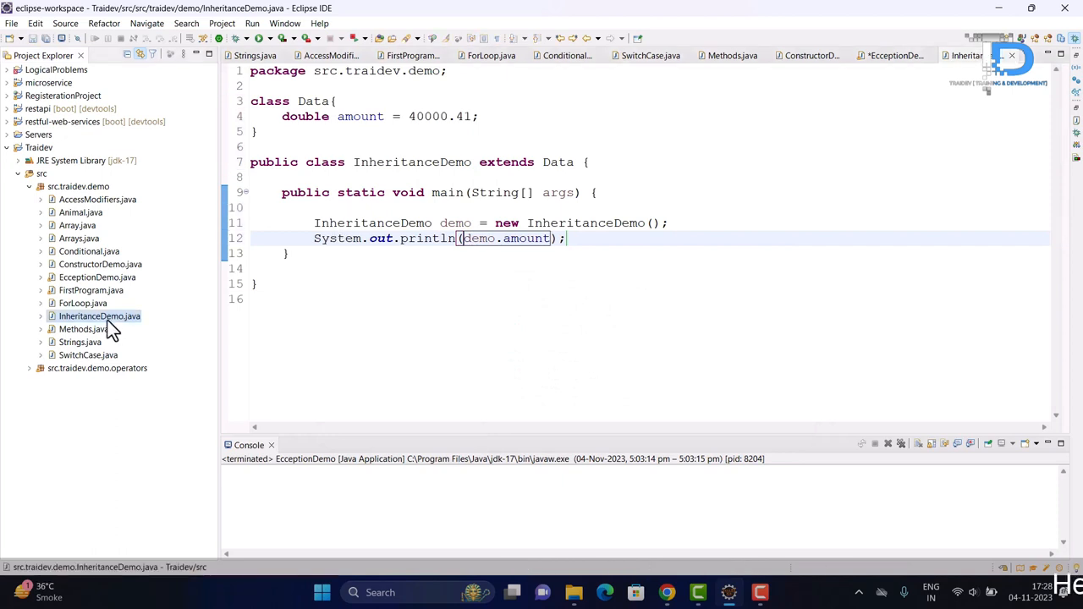
- Run InheritanceDemo to print 40000.41, then highlight Data, amount and InheritanceDemo
{"action": "left_click", "coordinate": [301, 38]}
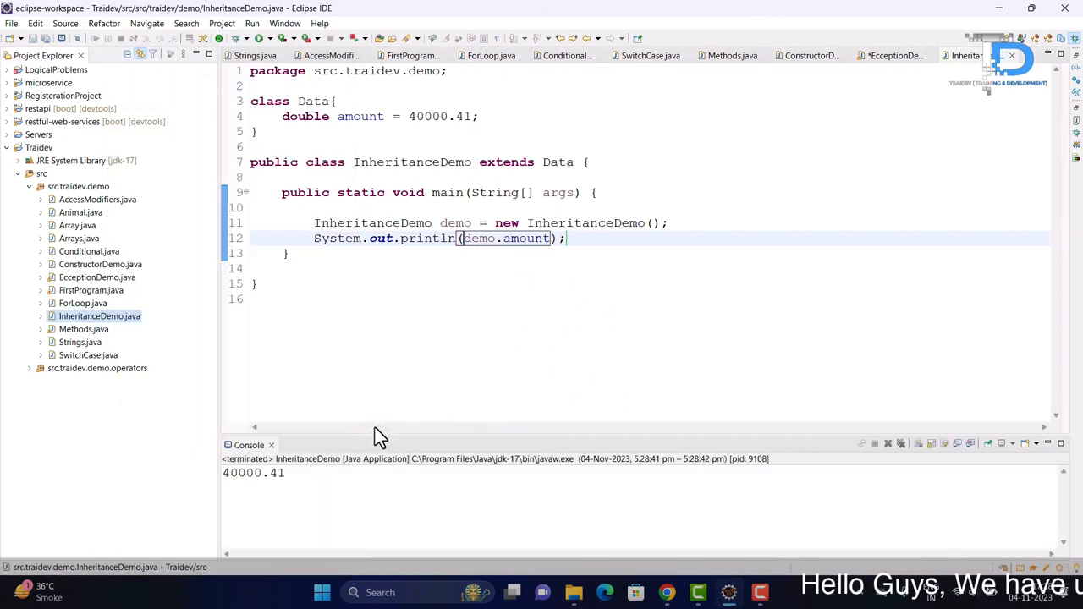
{"action": "mouse_move", "coordinate": [390, 216]}
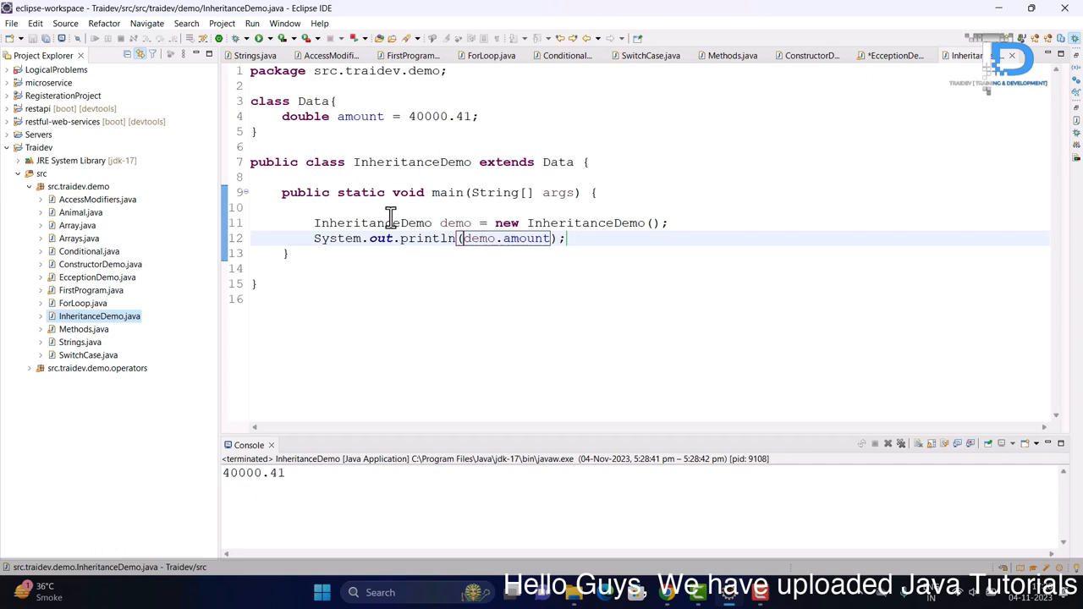
{"action": "double_click", "coordinate": [412, 162]}
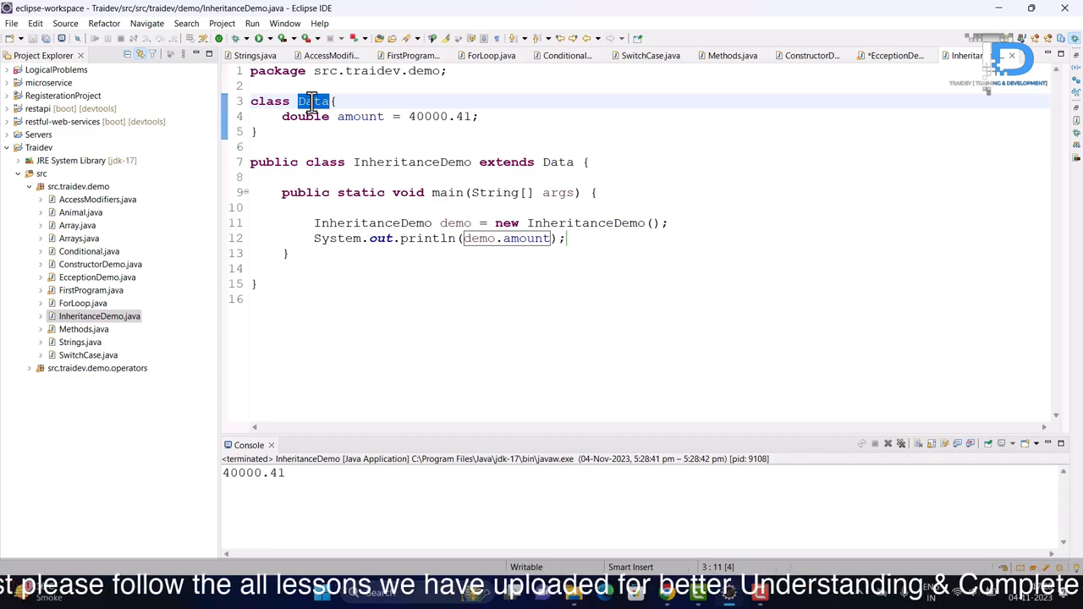
{"action": "mouse_move", "coordinate": [518, 167]}
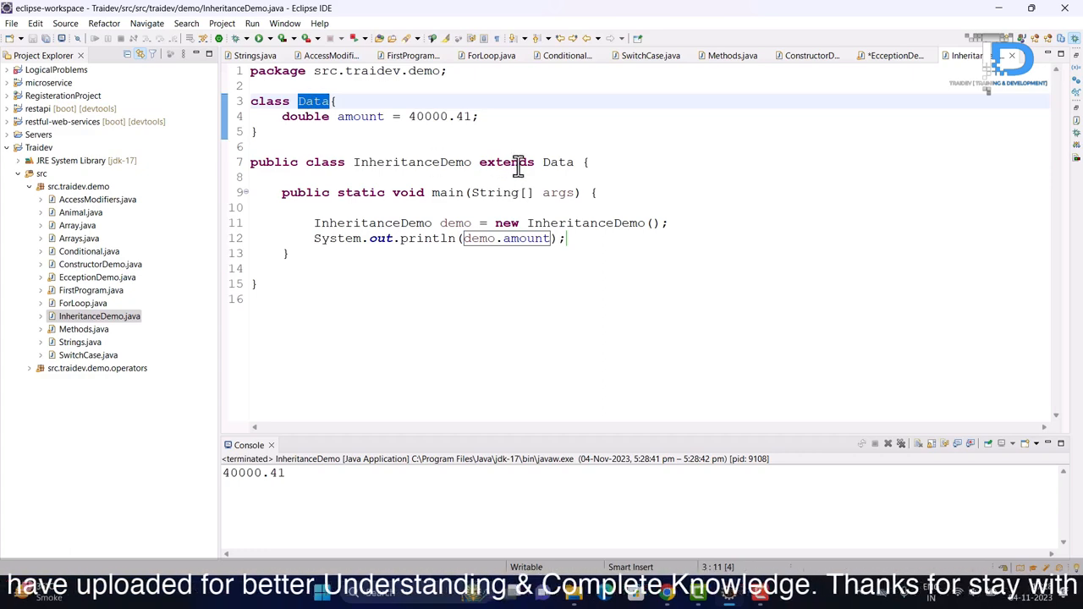
{"action": "double_click", "coordinate": [557, 162]}
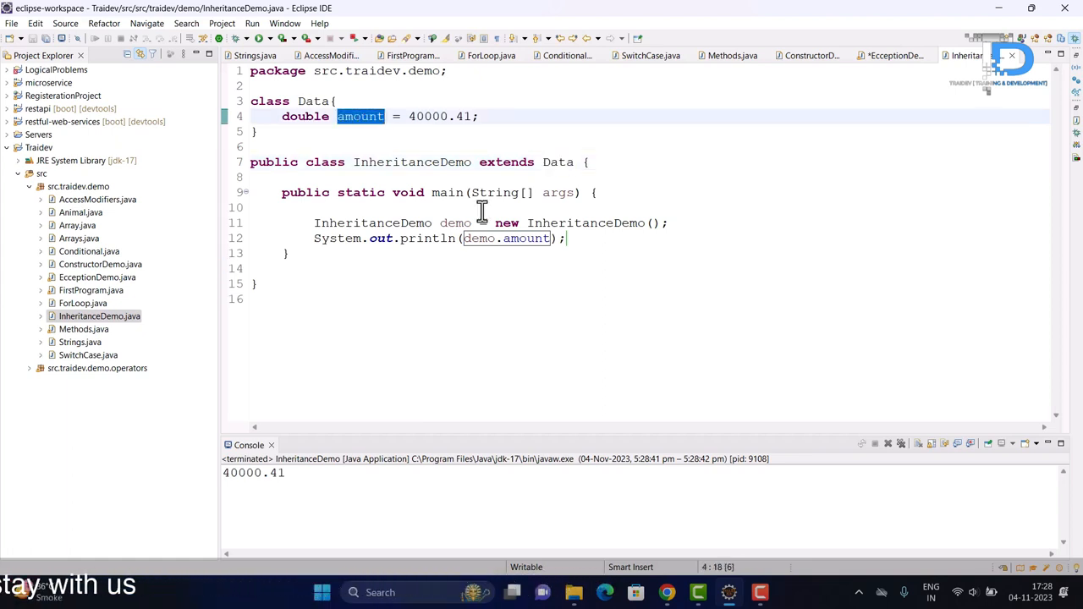
{"action": "double_click", "coordinate": [455, 223]}
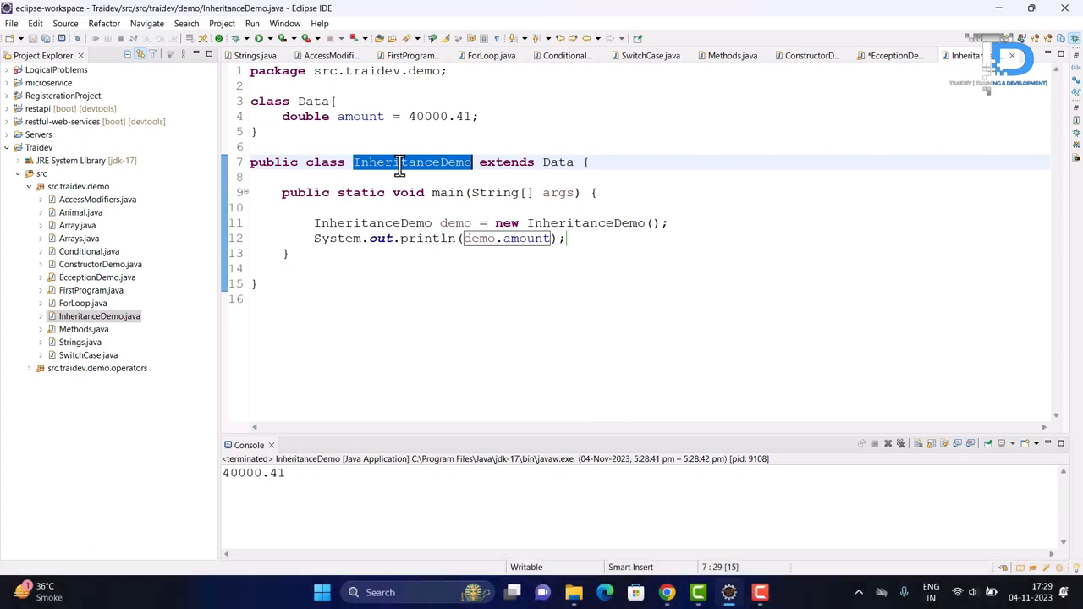
{"action": "mouse_move", "coordinate": [492, 116]}
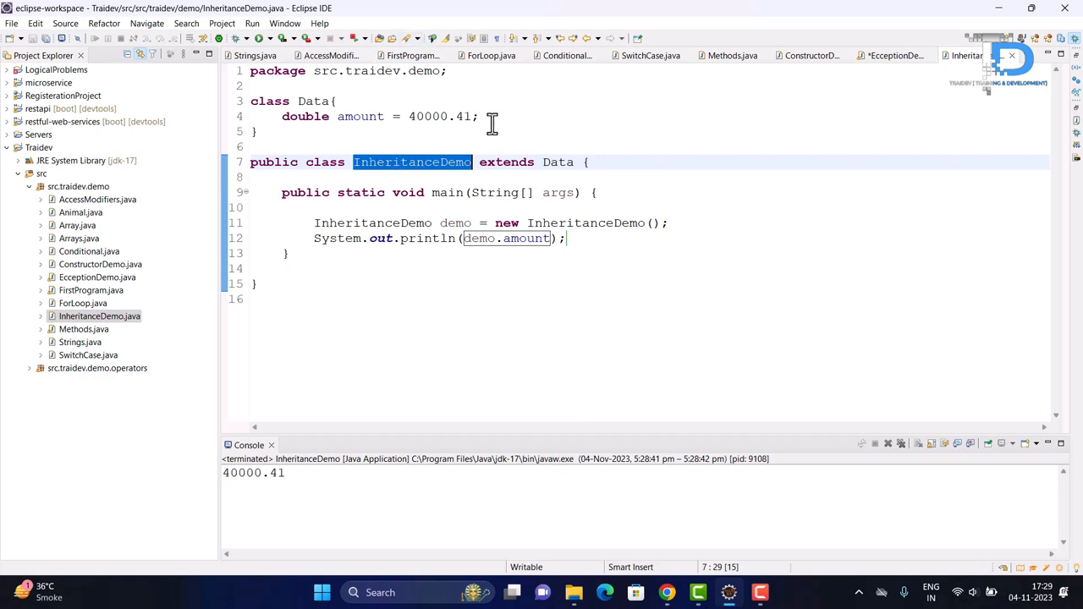